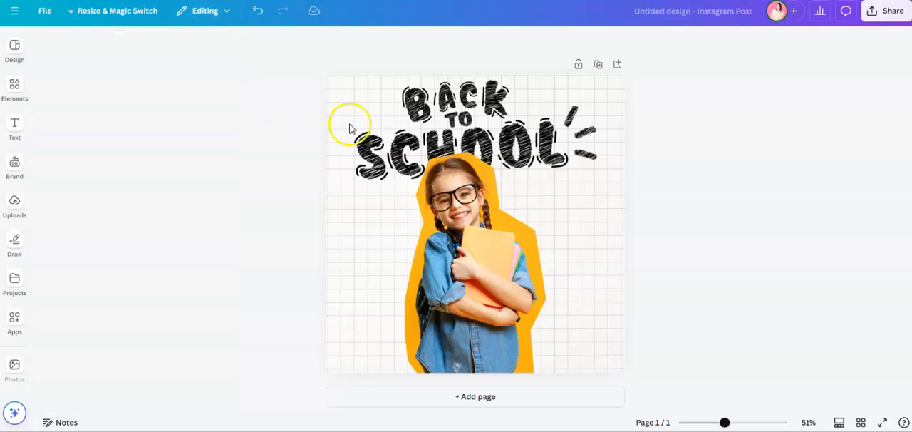
Select and delete the girl cutout, leaving only the Back to School lettering
left_click(460, 225)
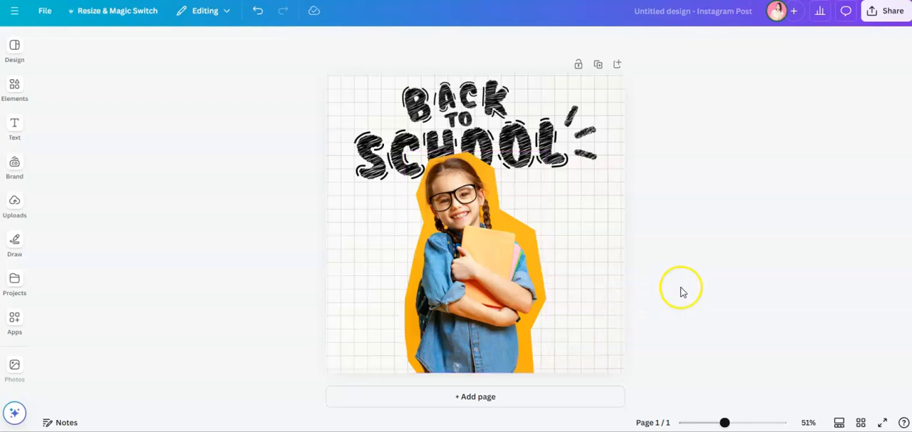
mouse_move(641, 299)
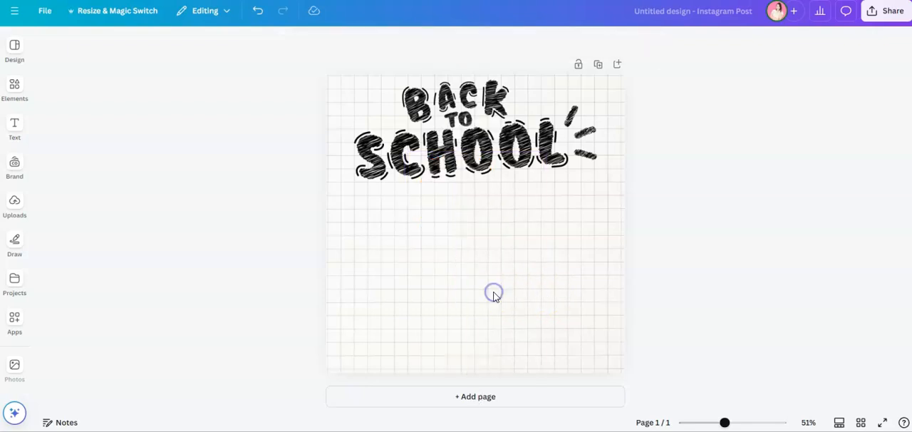
Place the orange-backdrop girl photo from recent elements and view the Choppy Crop app
left_click(15, 89)
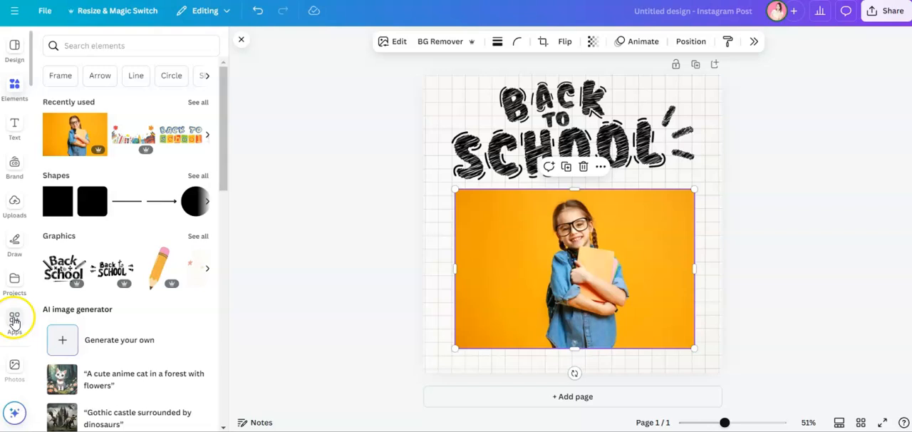
left_click(15, 319)
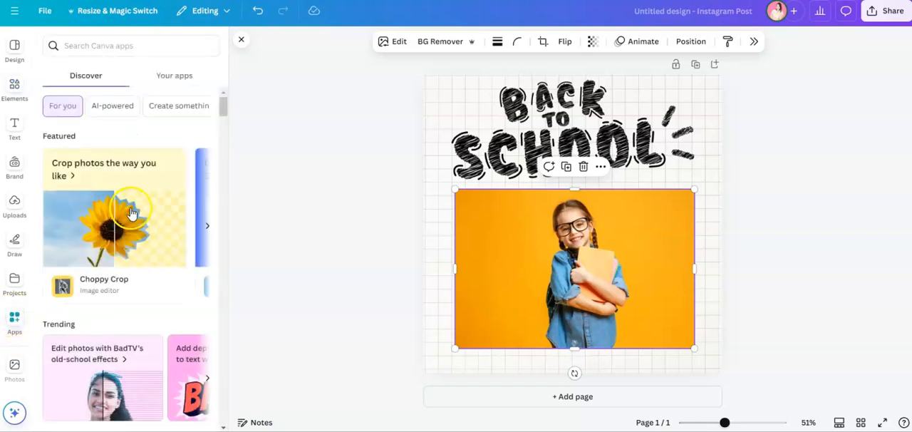
mouse_move(129, 233)
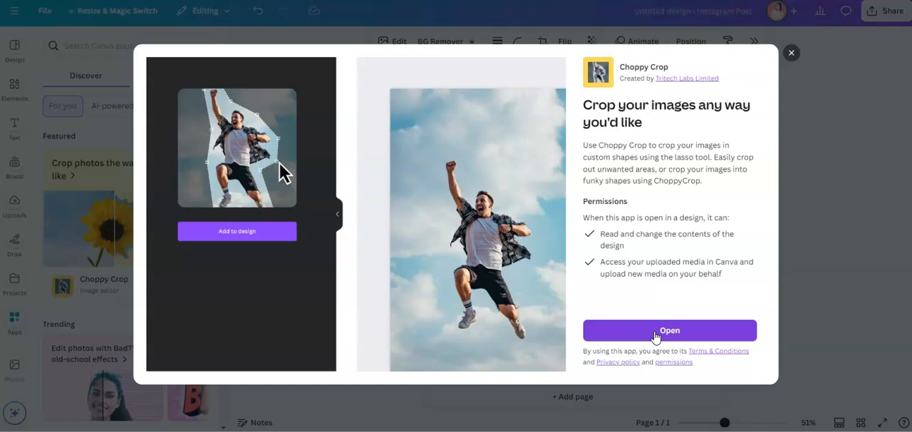
Launch the Choppy Crop editor with the girl photo loaded
left_click(668, 330)
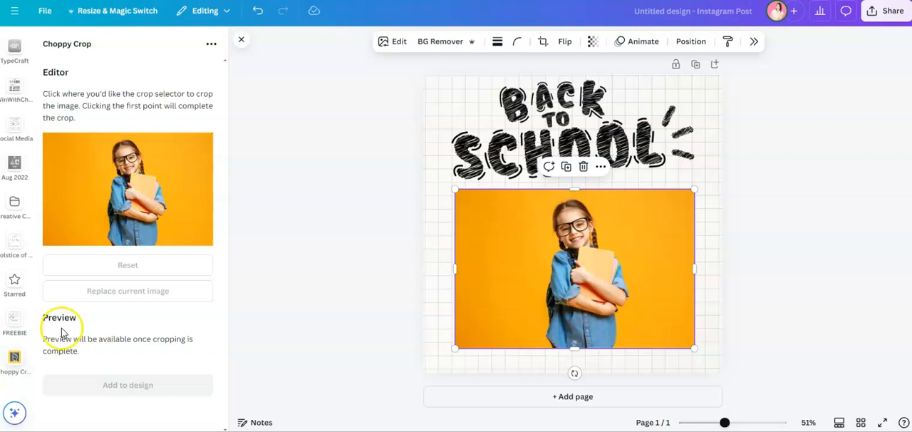
mouse_move(430, 270)
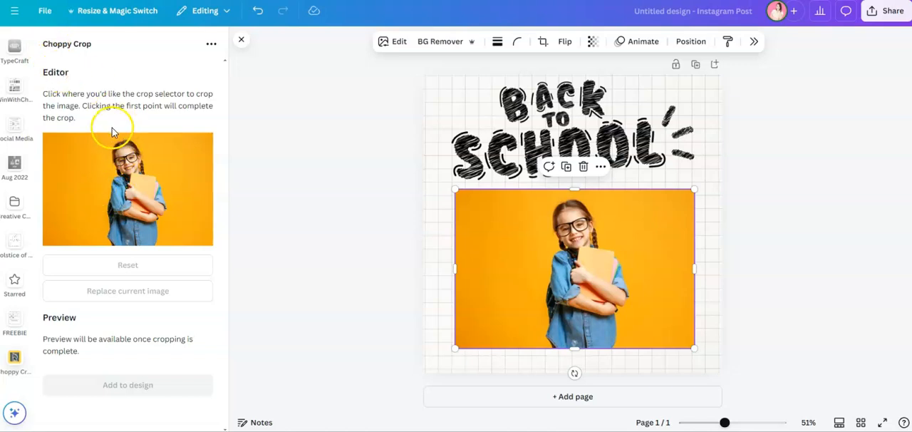
mouse_move(113, 143)
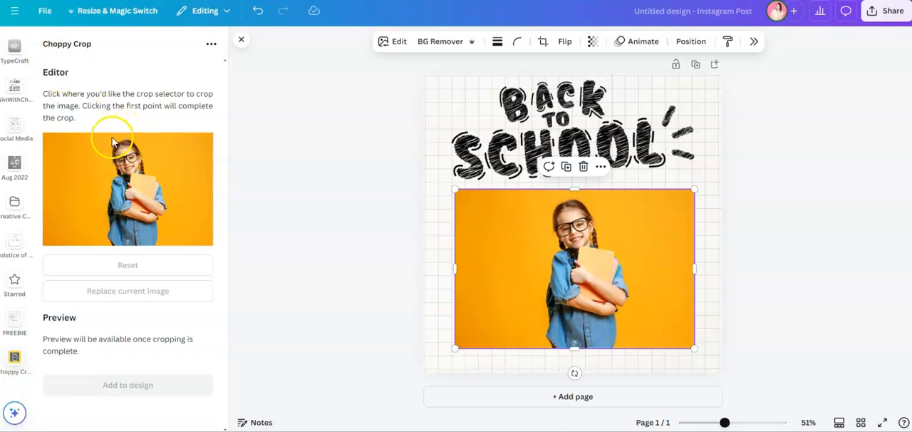
mouse_move(120, 140)
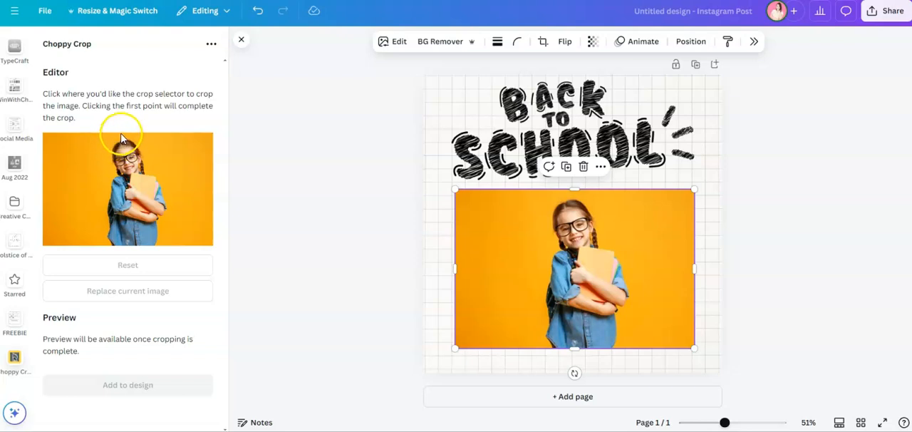
mouse_move(119, 141)
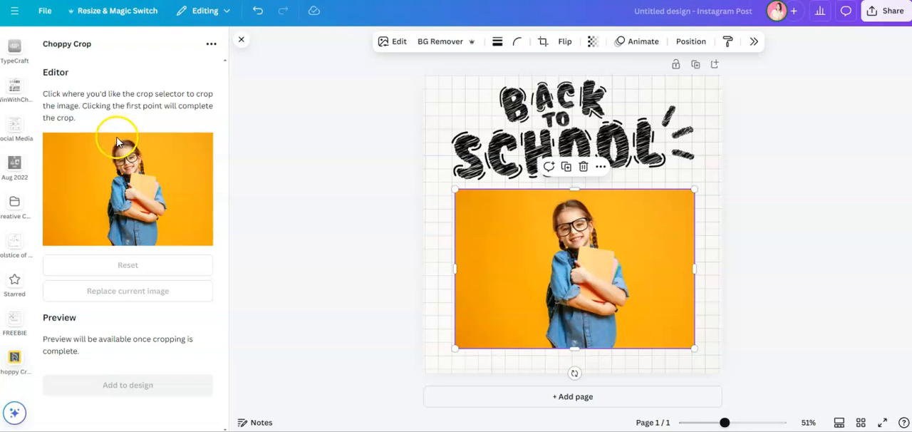
Trace a jagged five-point outline around the girl in Choppy Crop
left_click(116, 139)
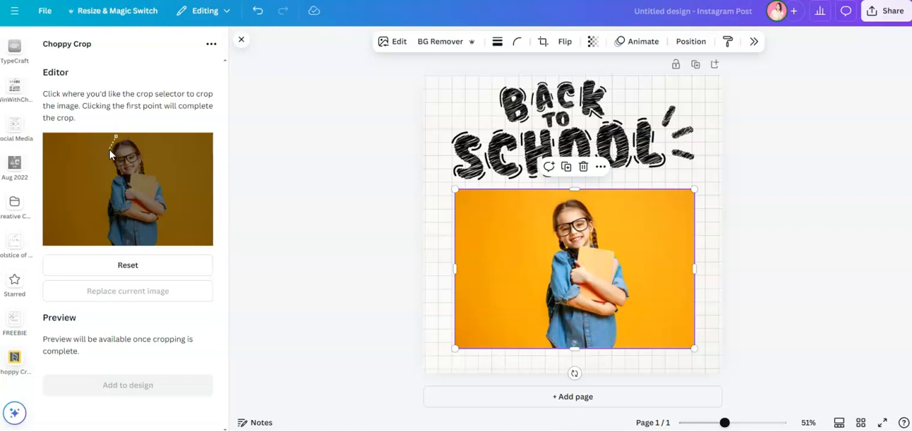
left_click(112, 173)
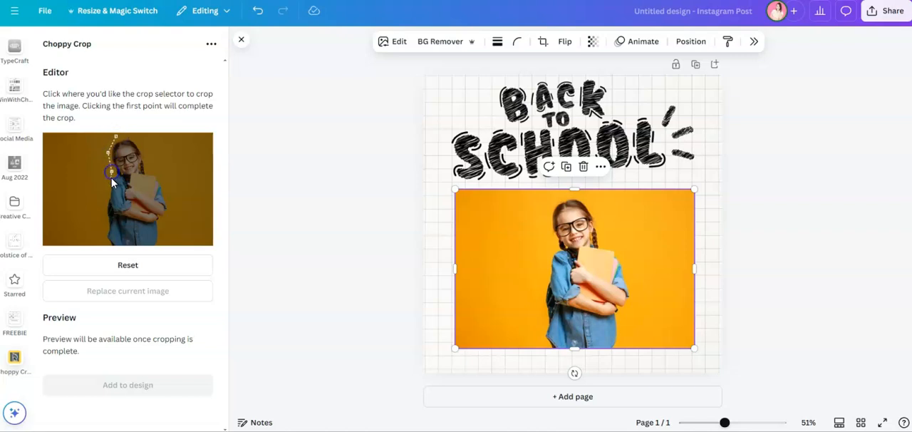
left_click(103, 205)
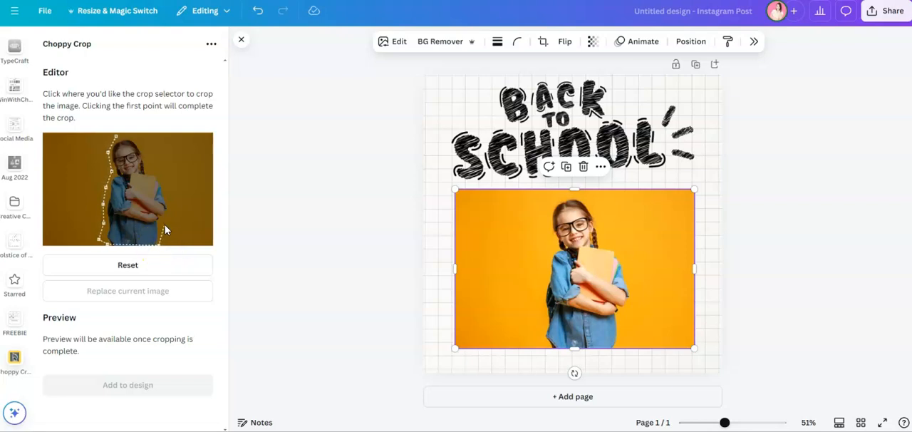
left_click(171, 210)
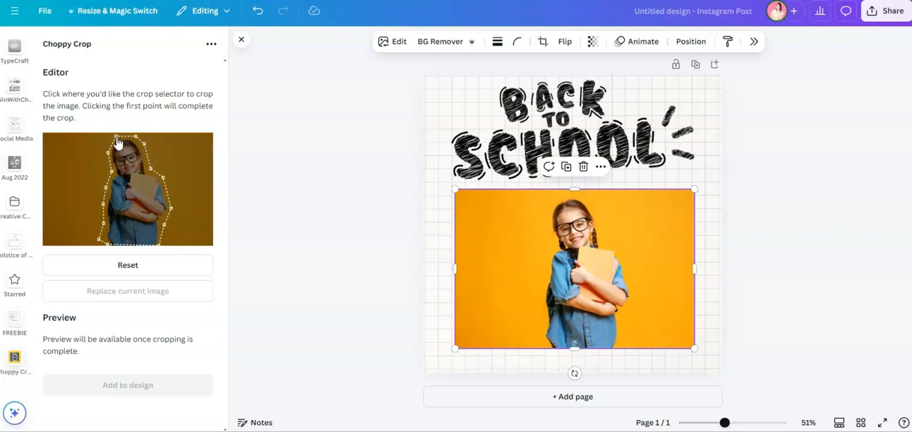
left_click(118, 207)
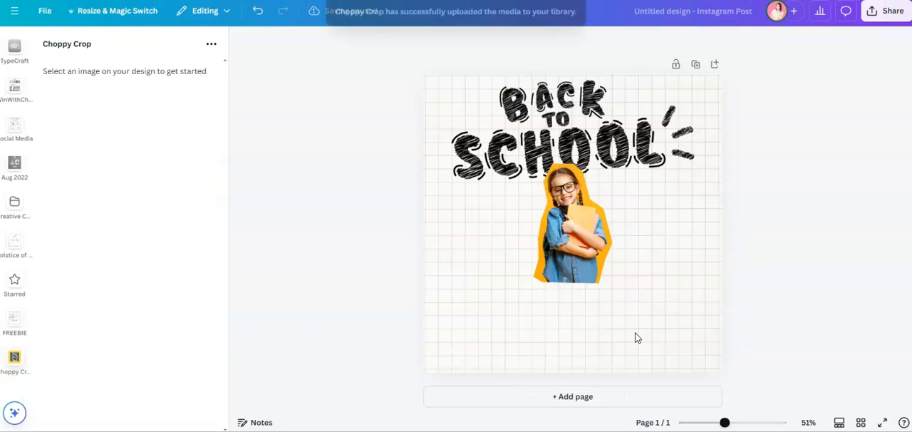
Select the new jagged girl cutout on the post
left_click(573, 228)
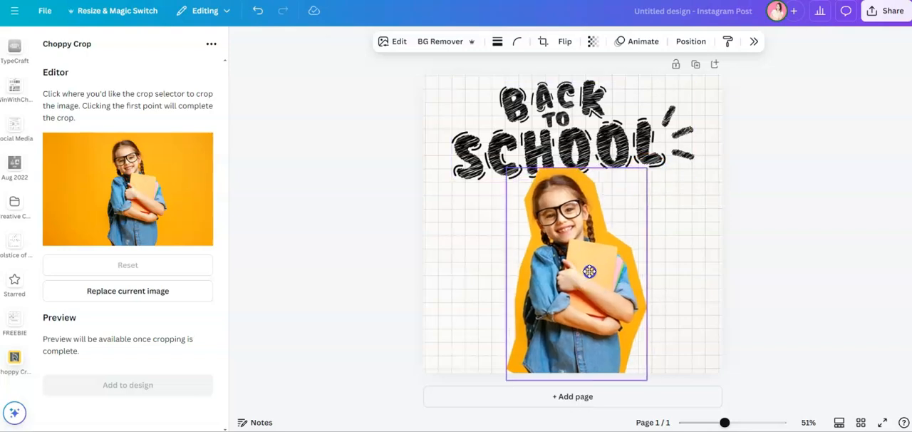
Nudge the cutout to the bottom centre beneath the Back to School lettering
left_click_drag(590, 272, 586, 267)
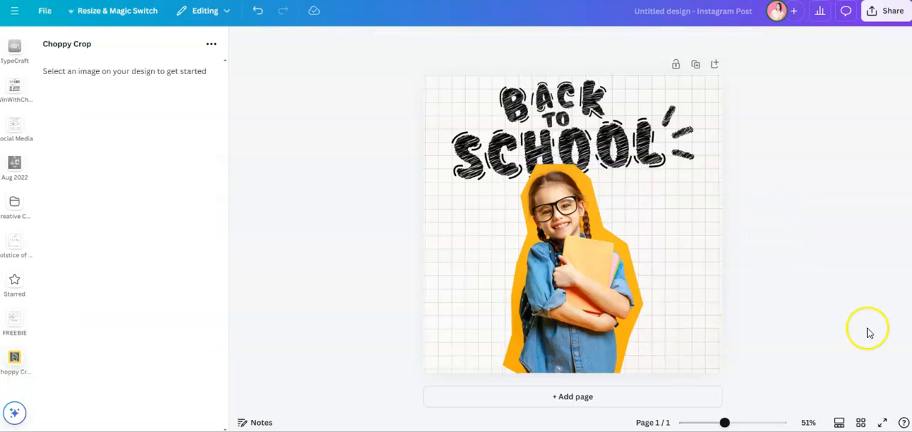
mouse_move(854, 200)
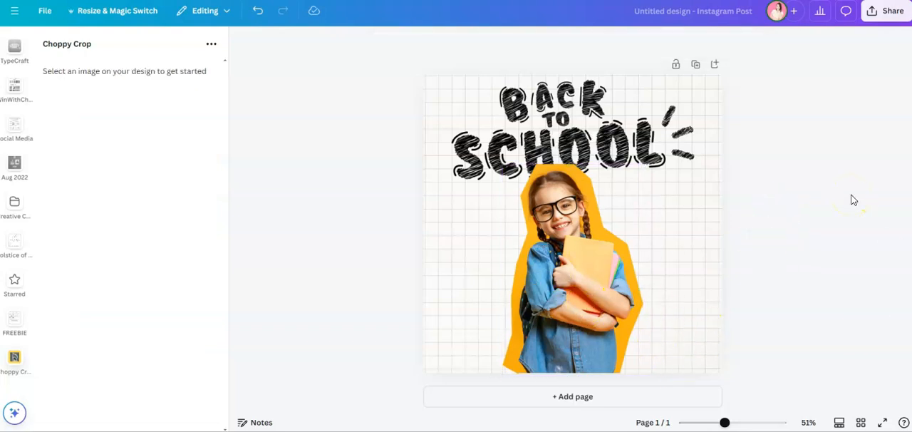
mouse_move(802, 254)
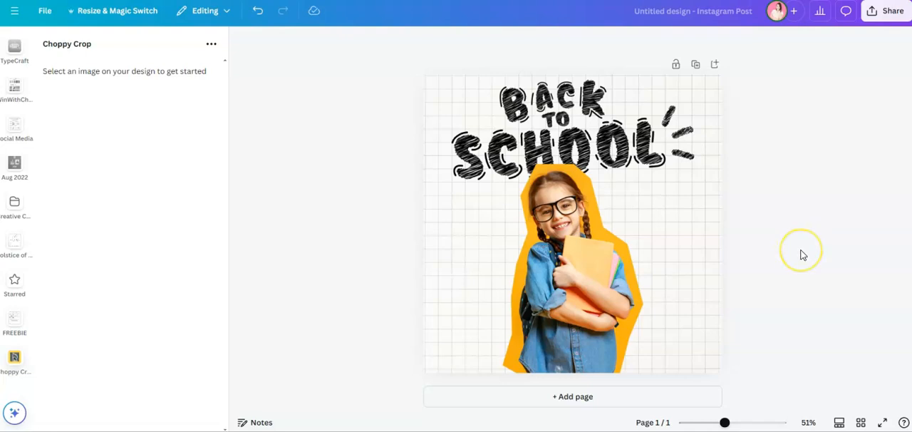
mouse_move(761, 261)
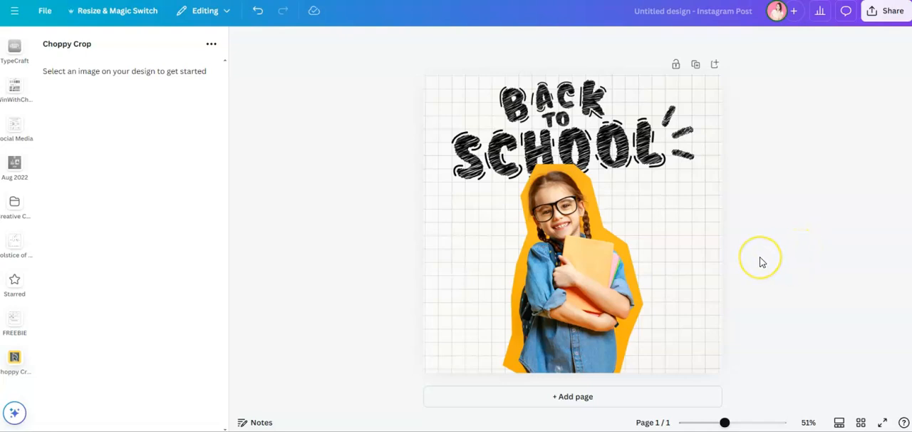
mouse_move(789, 181)
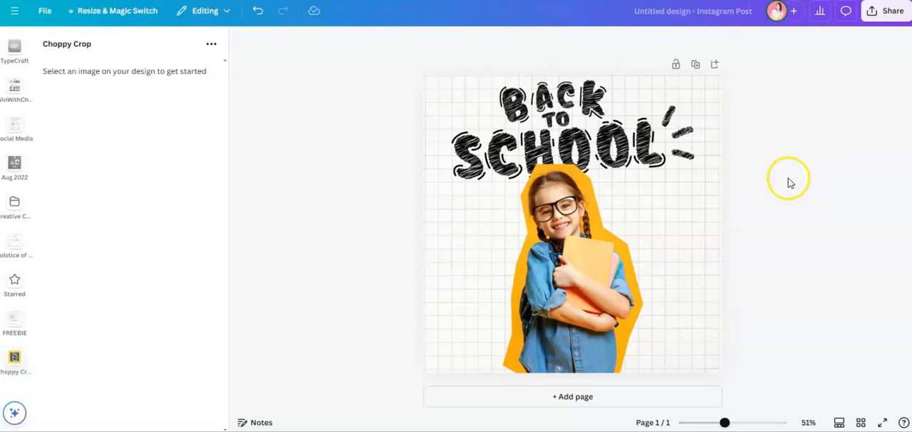
mouse_move(312, 187)
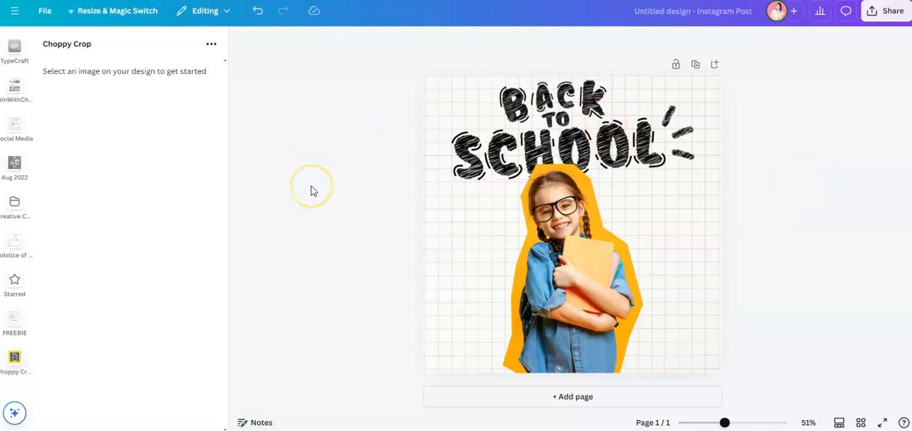